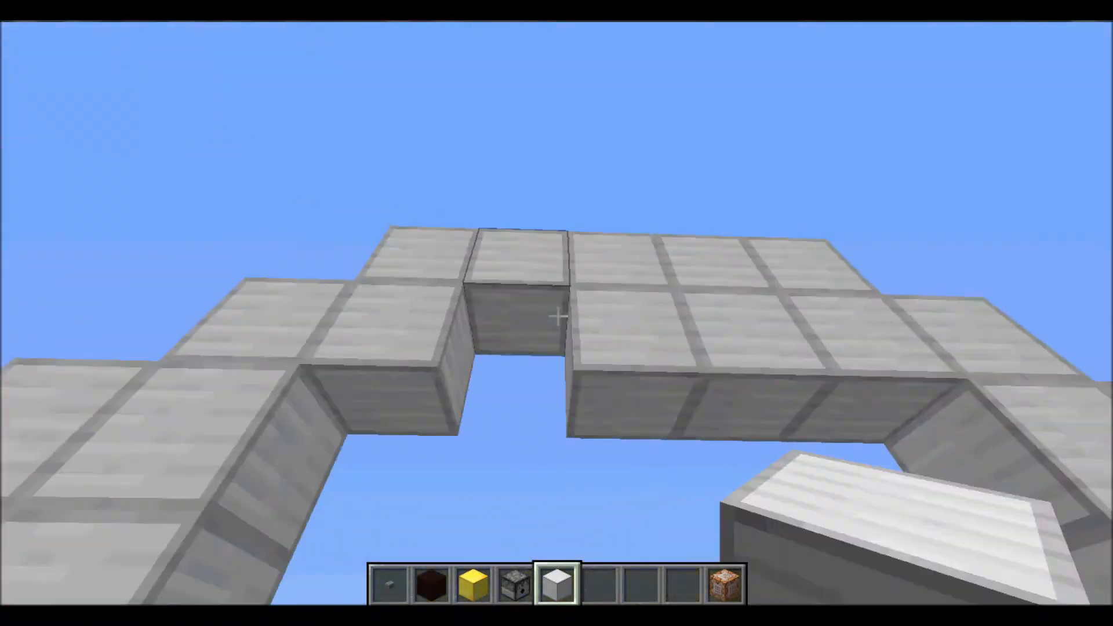
pyautogui.moveTo(557, 312)
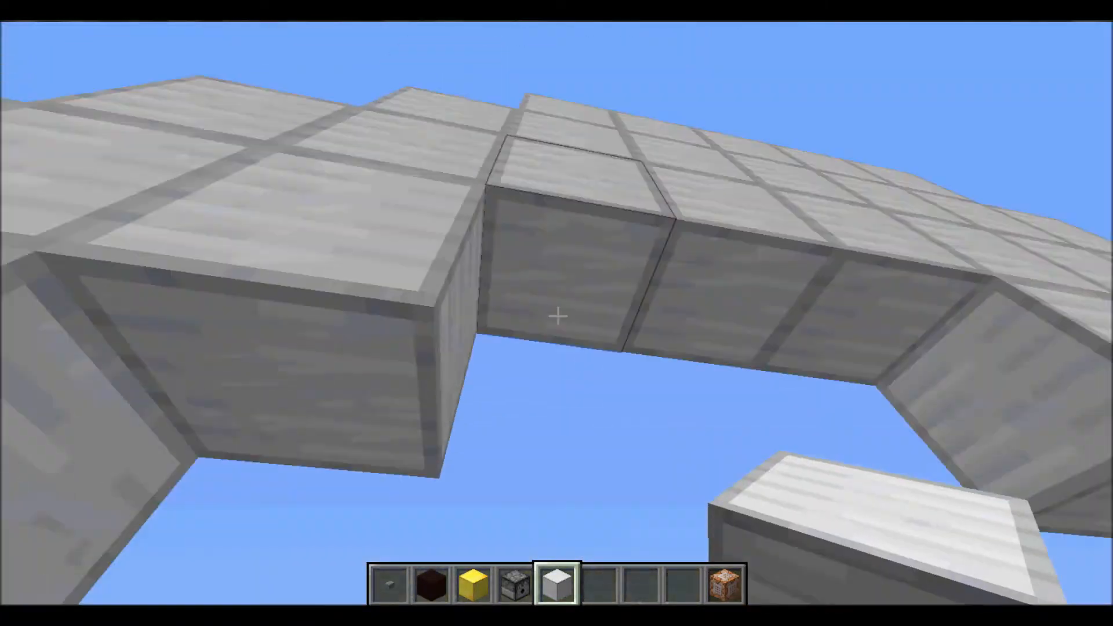
# - Walk across the flat grassland past the animals and orange building with the sword equipped
pyautogui.click(557, 316)
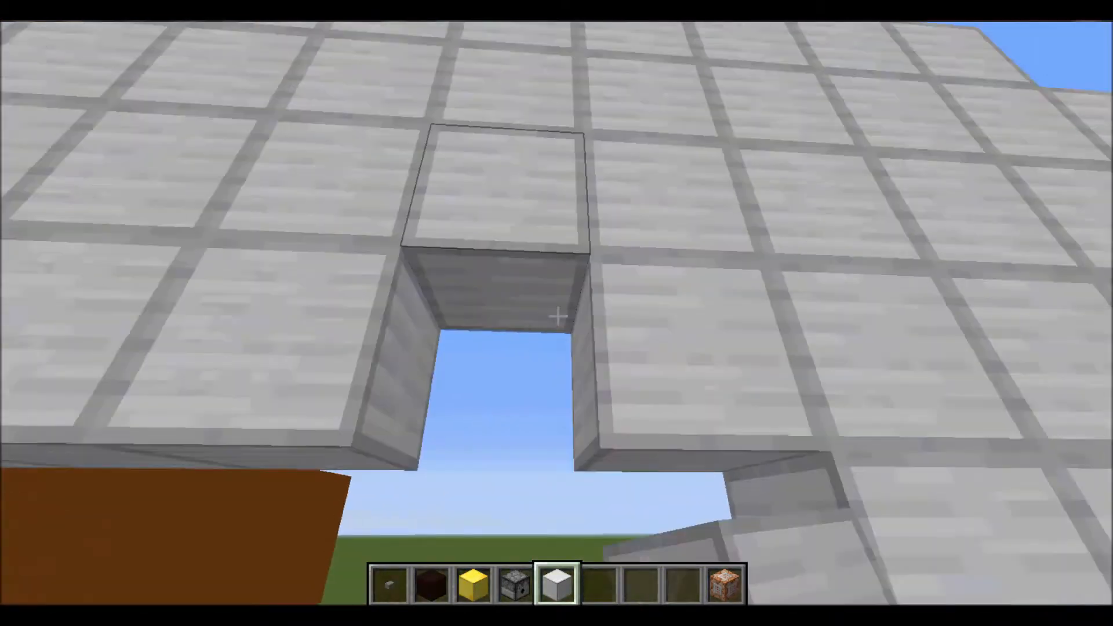
pyautogui.moveTo(557, 312)
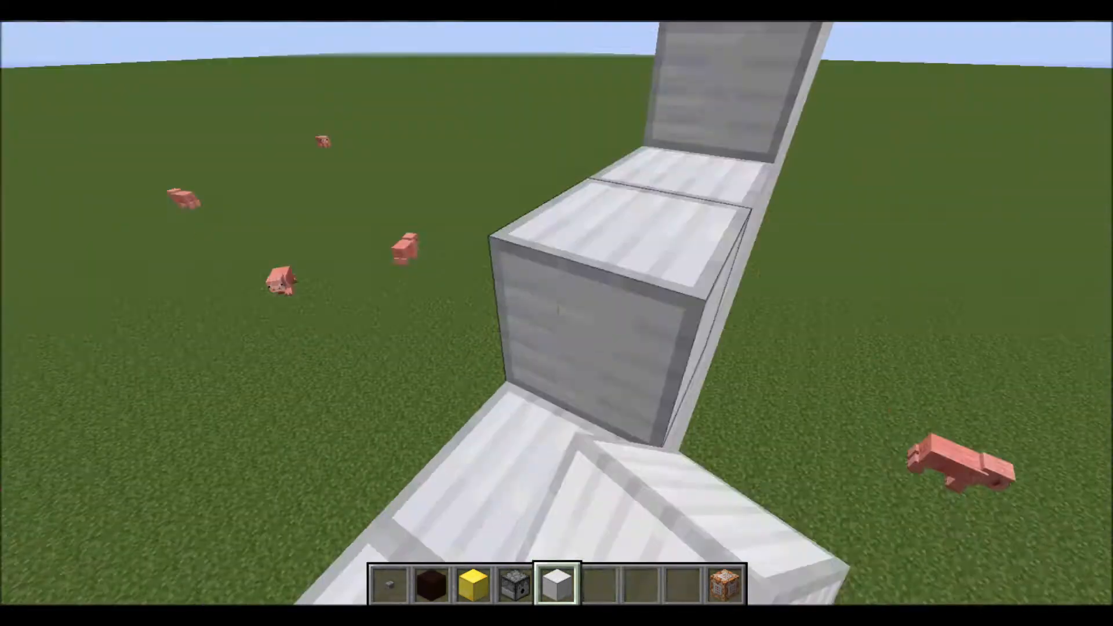
pyautogui.moveTo(556, 313)
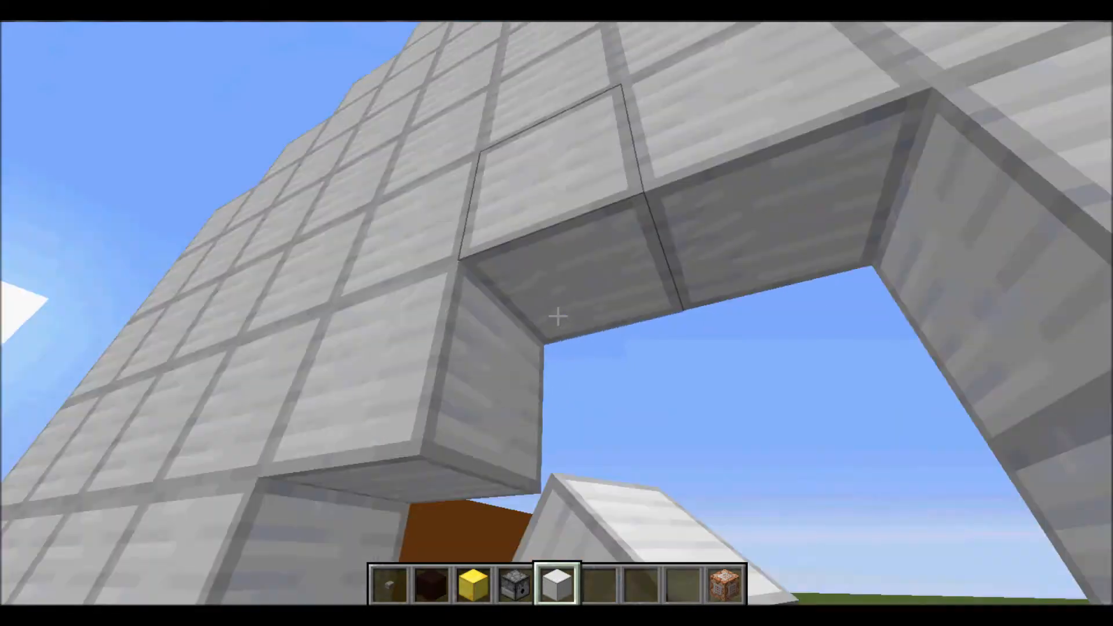
pyautogui.moveTo(557, 316)
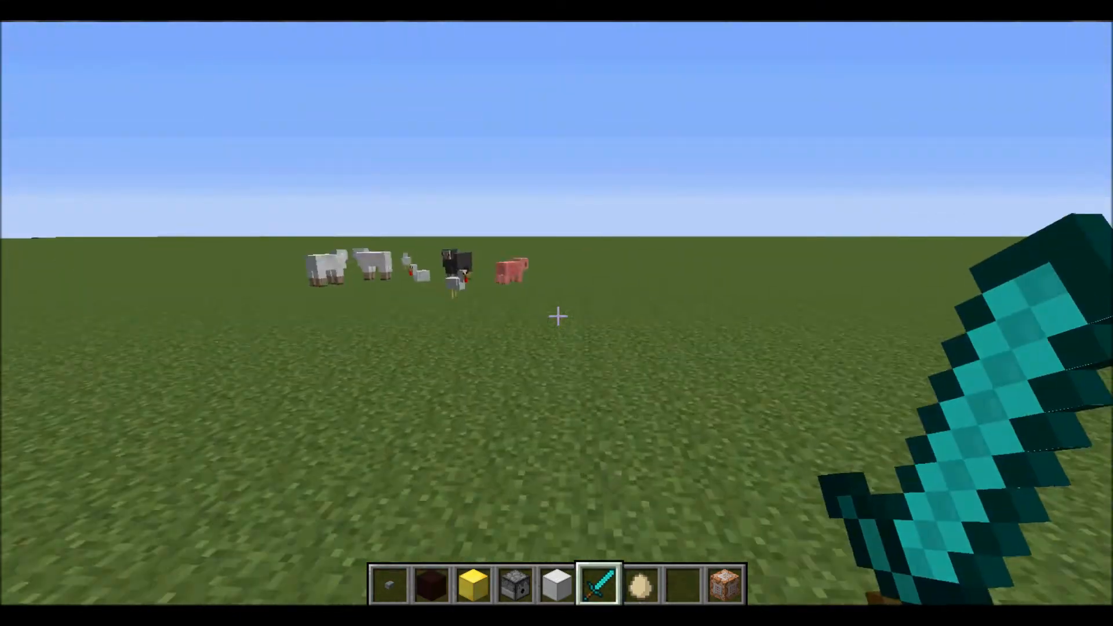
pyautogui.click(556, 316)
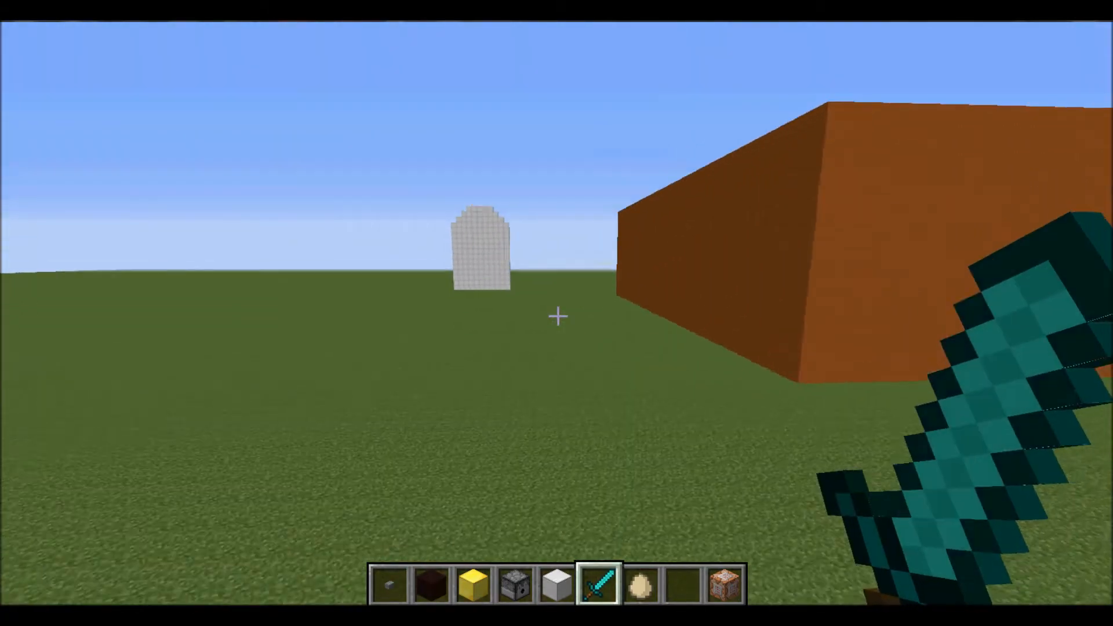
pyautogui.press('e')
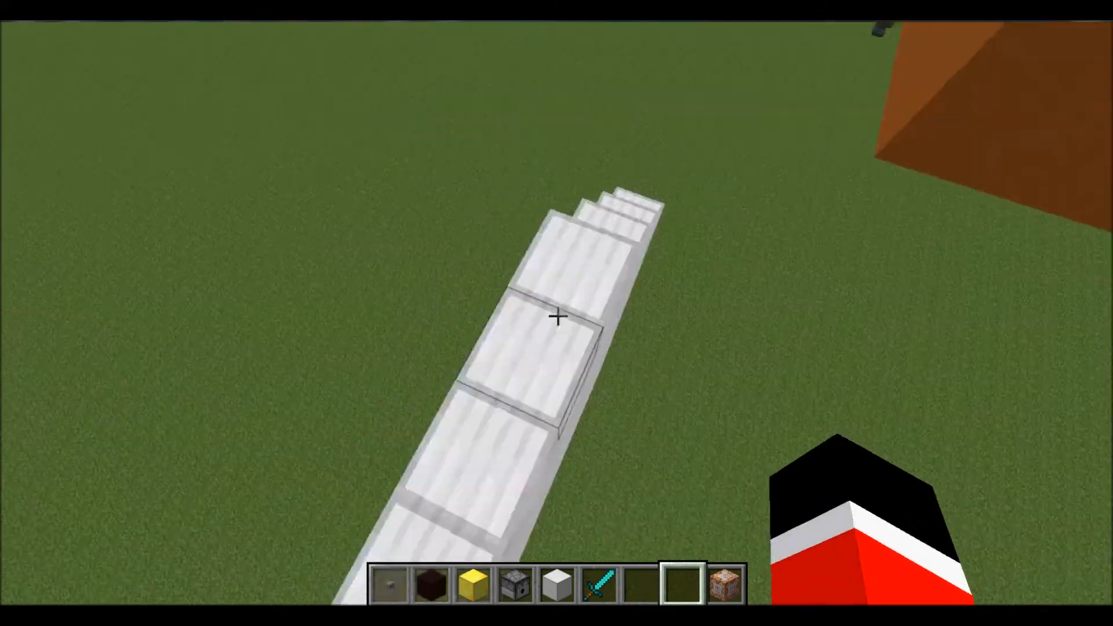
pyautogui.moveTo(556, 316)
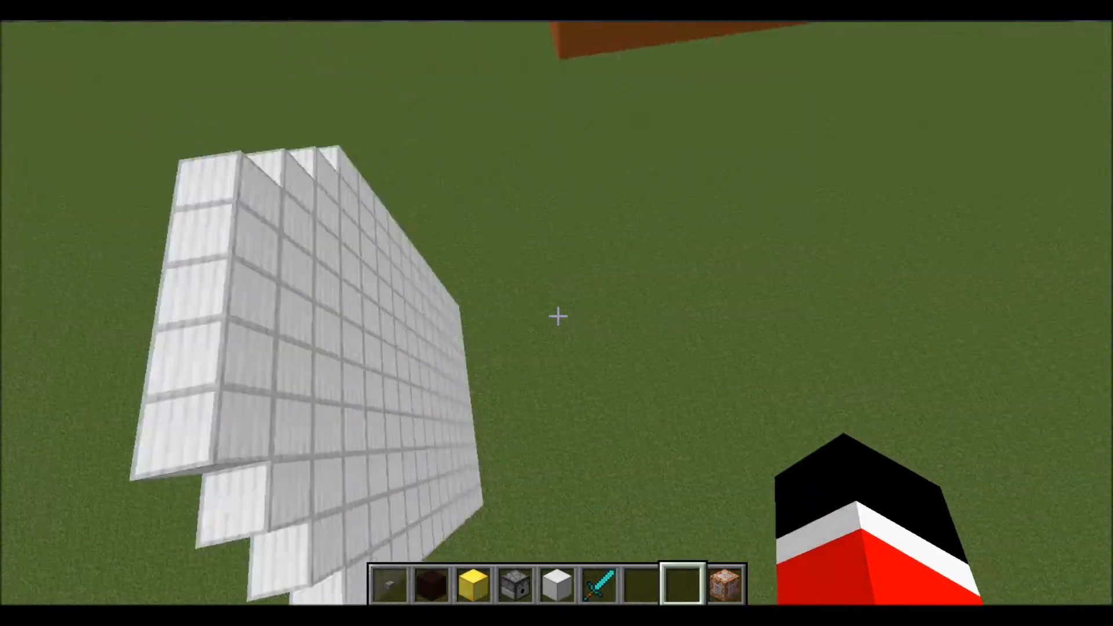
pyautogui.moveTo(556, 315)
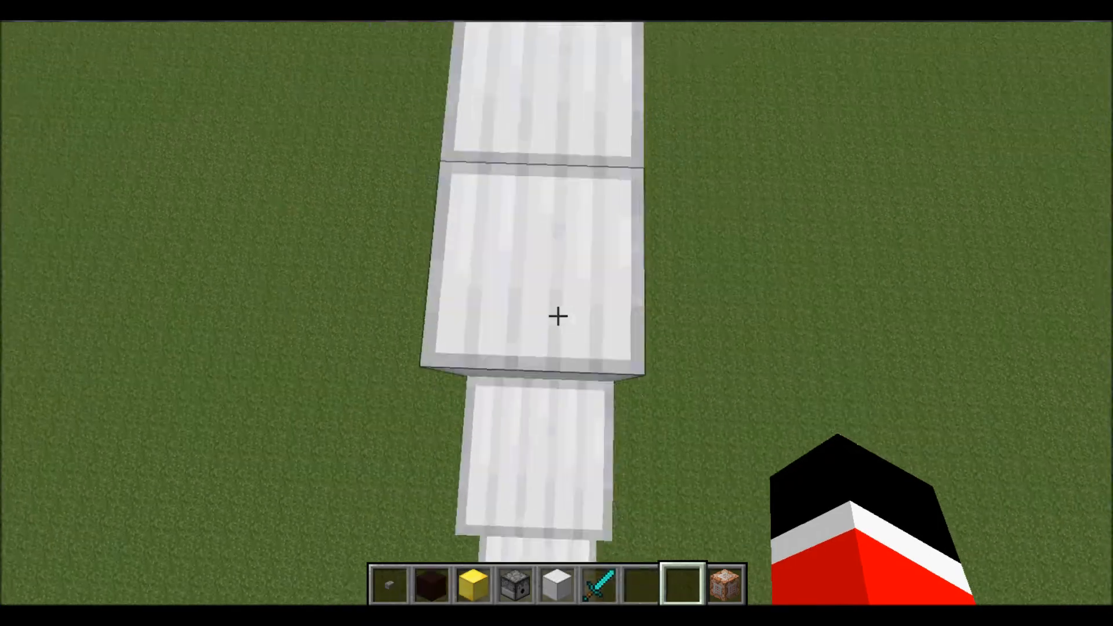
# - Bring up the creative inventory after building up the white wool wall
pyautogui.press('e')
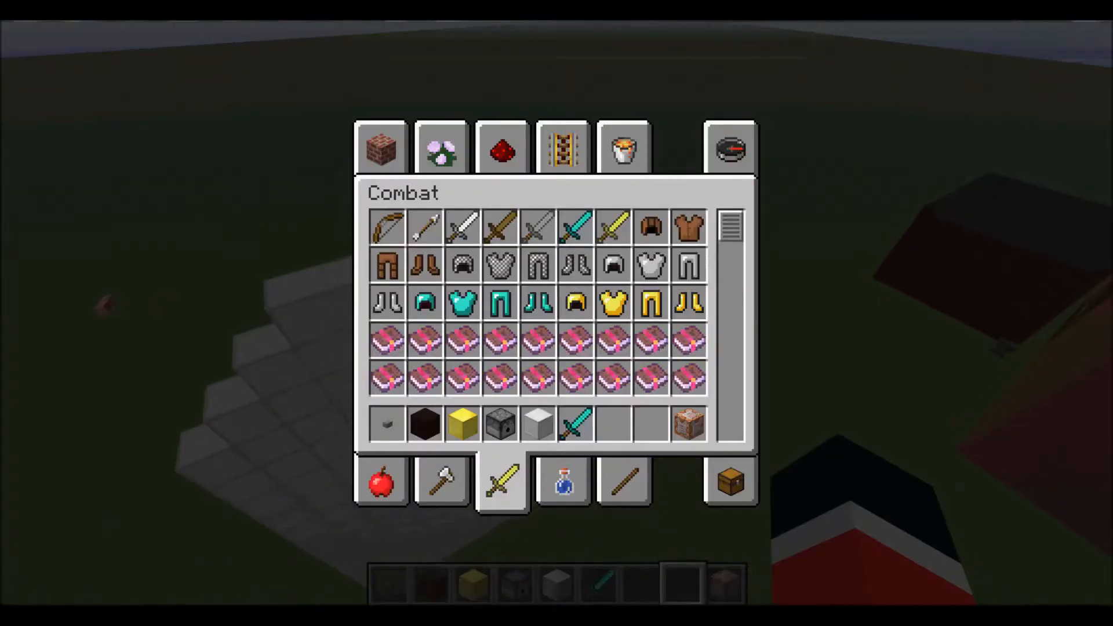
# - Browse the Building Blocks category of the creative inventory and return to the world
pyautogui.click(381, 147)
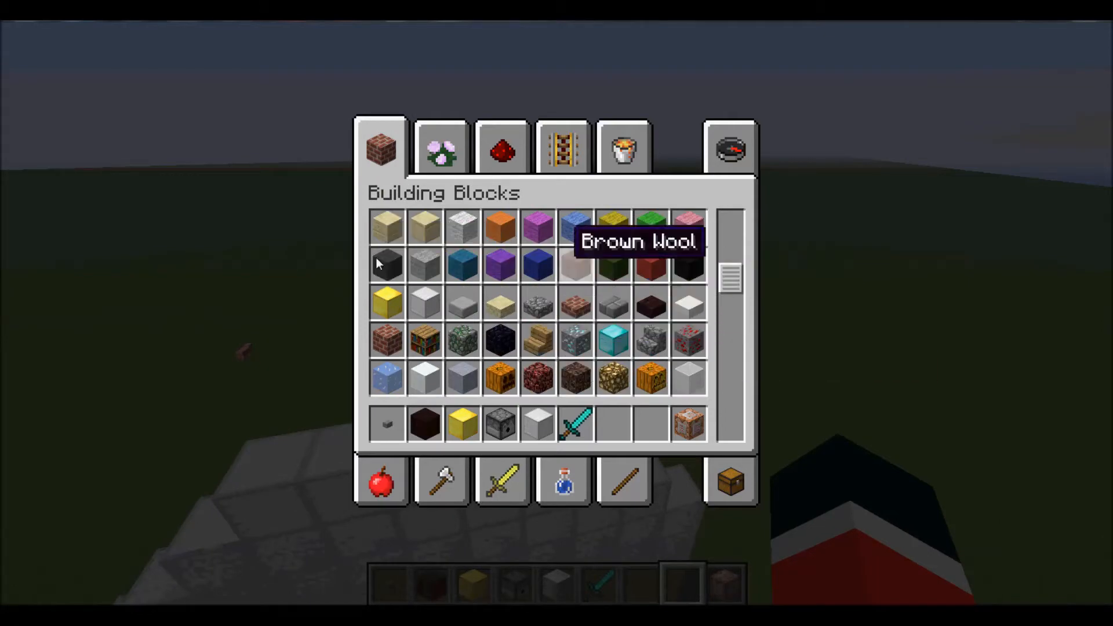
pyautogui.press('e')
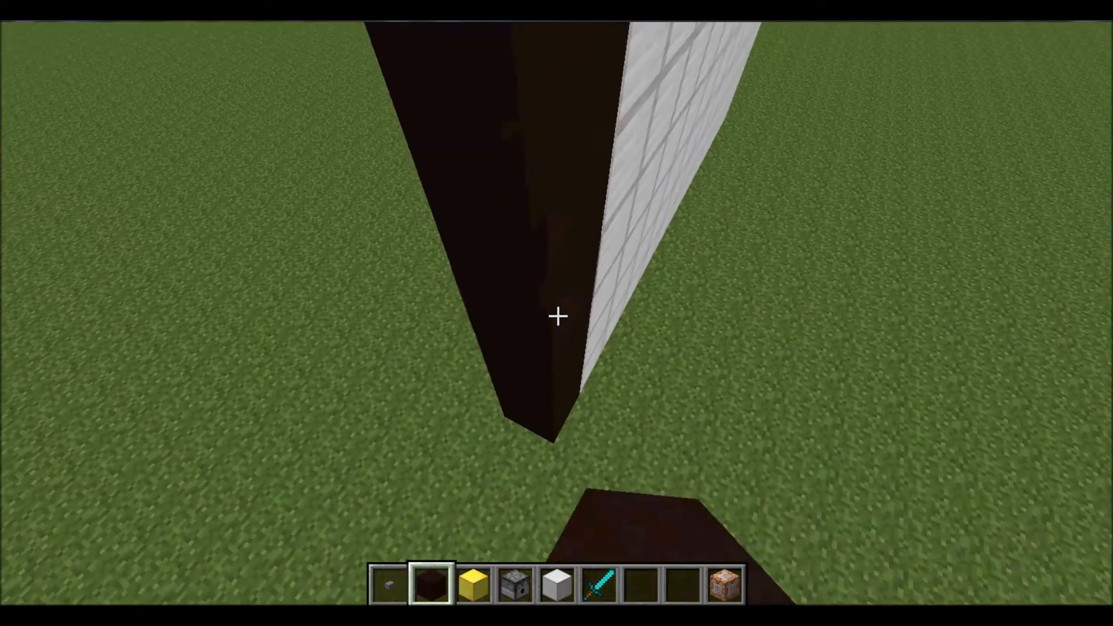
pyautogui.moveTo(557, 315)
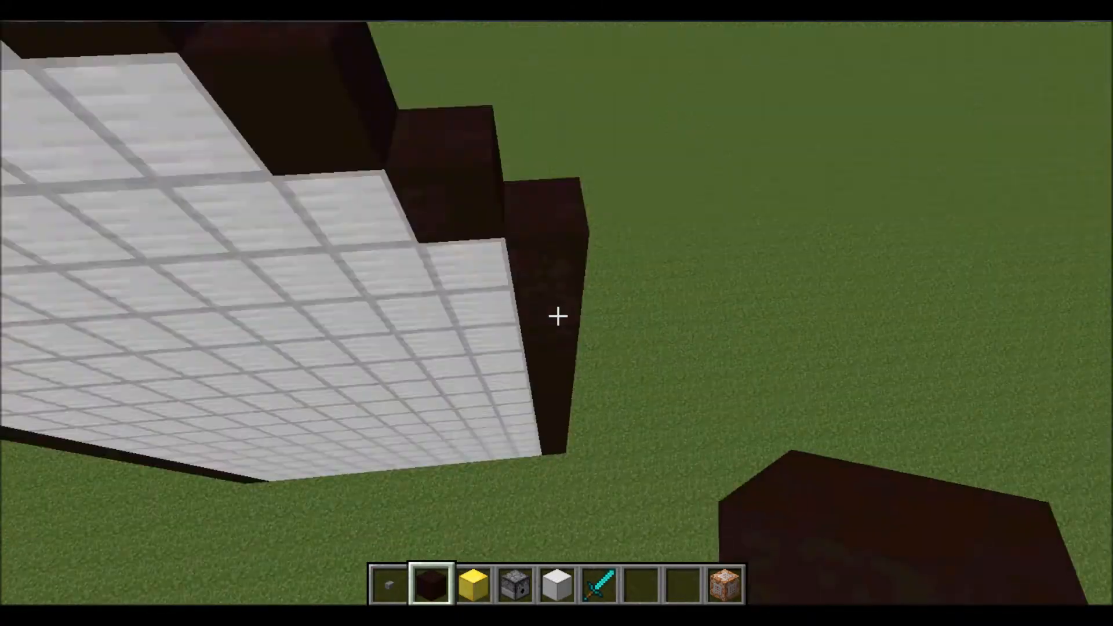
pyautogui.moveTo(557, 316)
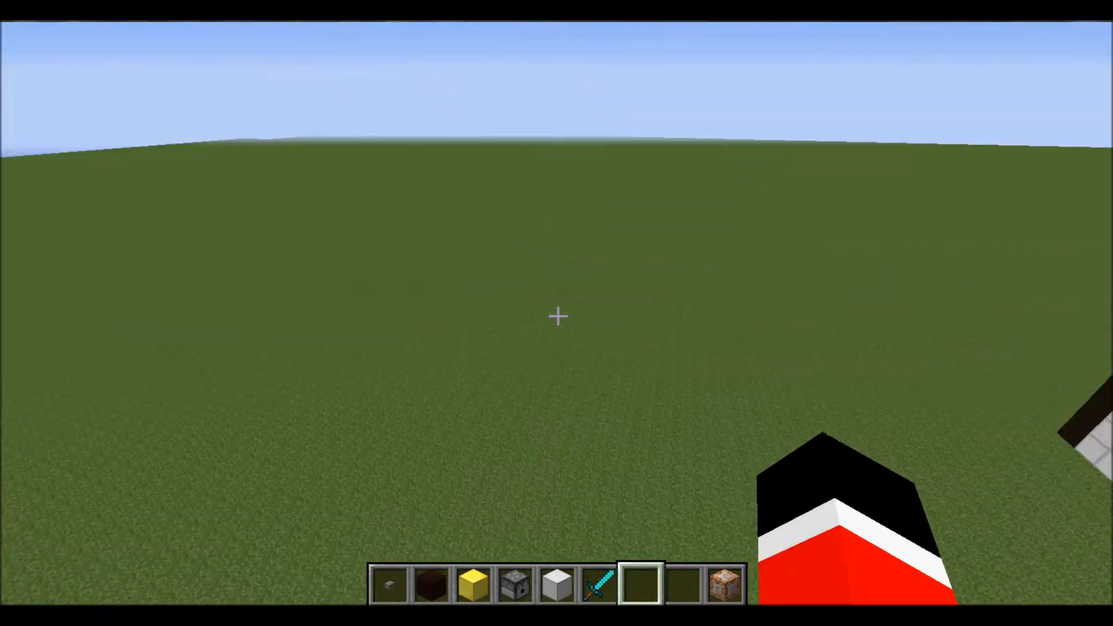
pyautogui.moveTo(557, 317)
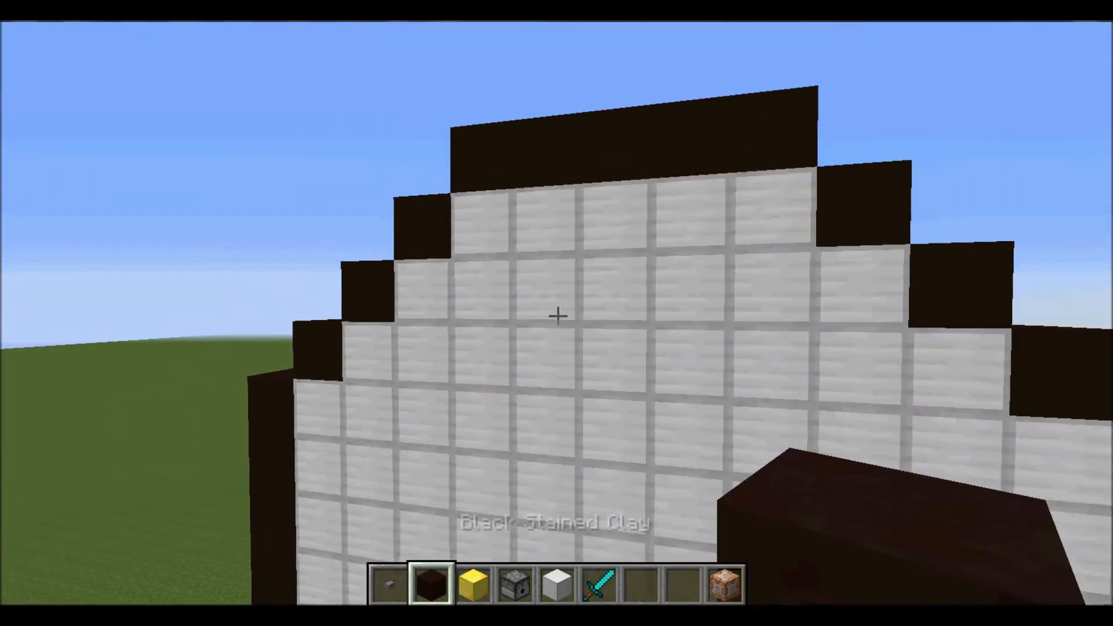
# - Pause the game briefly and resume playing after outlining the wall with black stained clay
pyautogui.press('Escape')
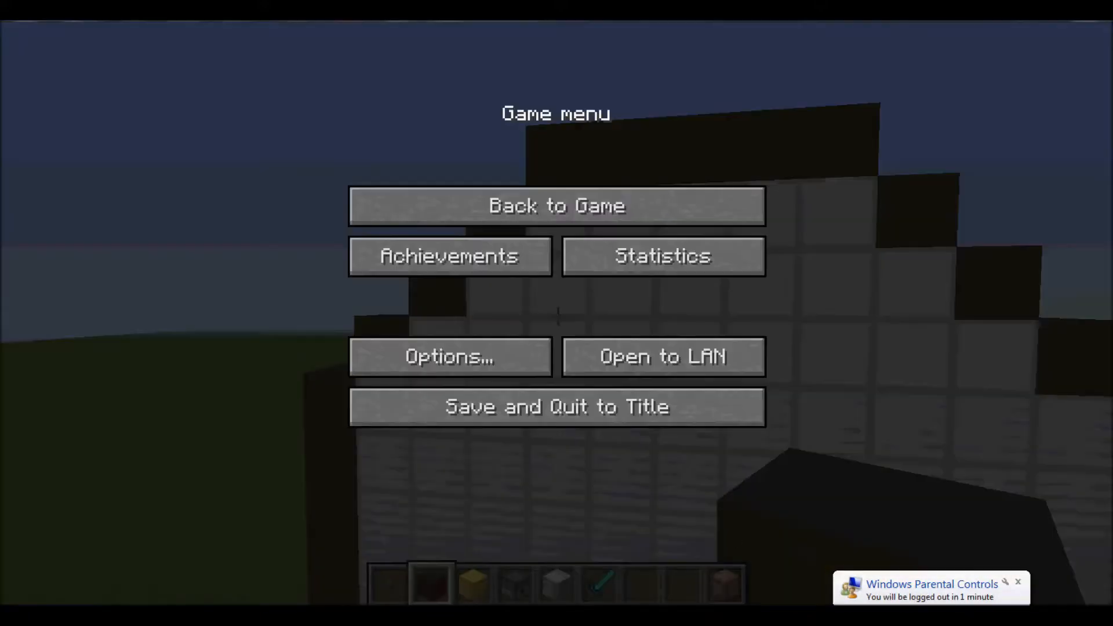
pyautogui.click(555, 205)
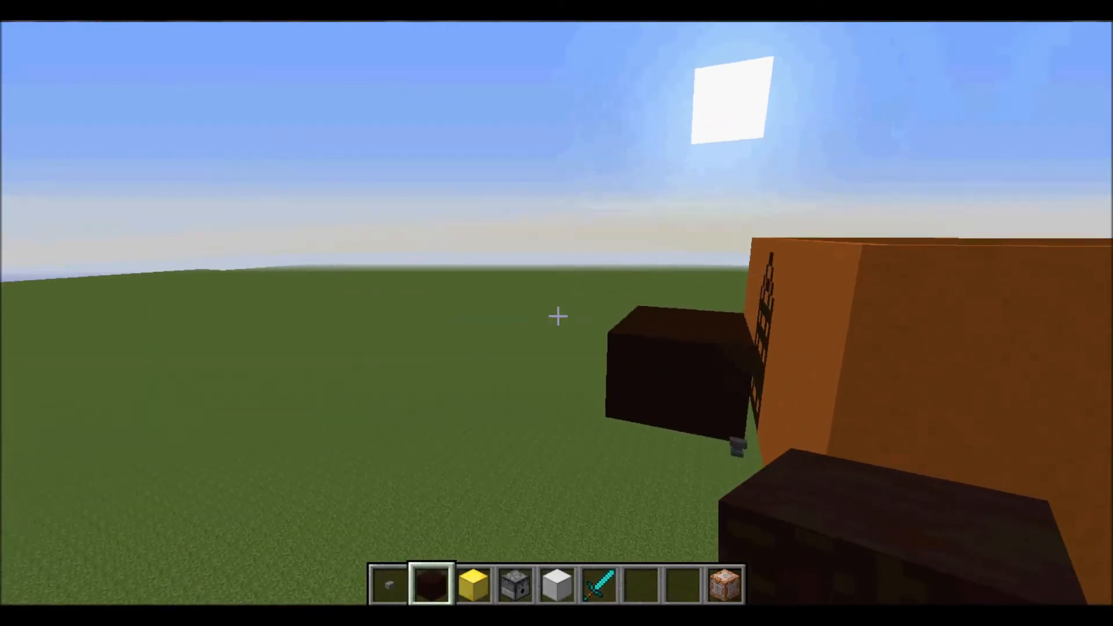